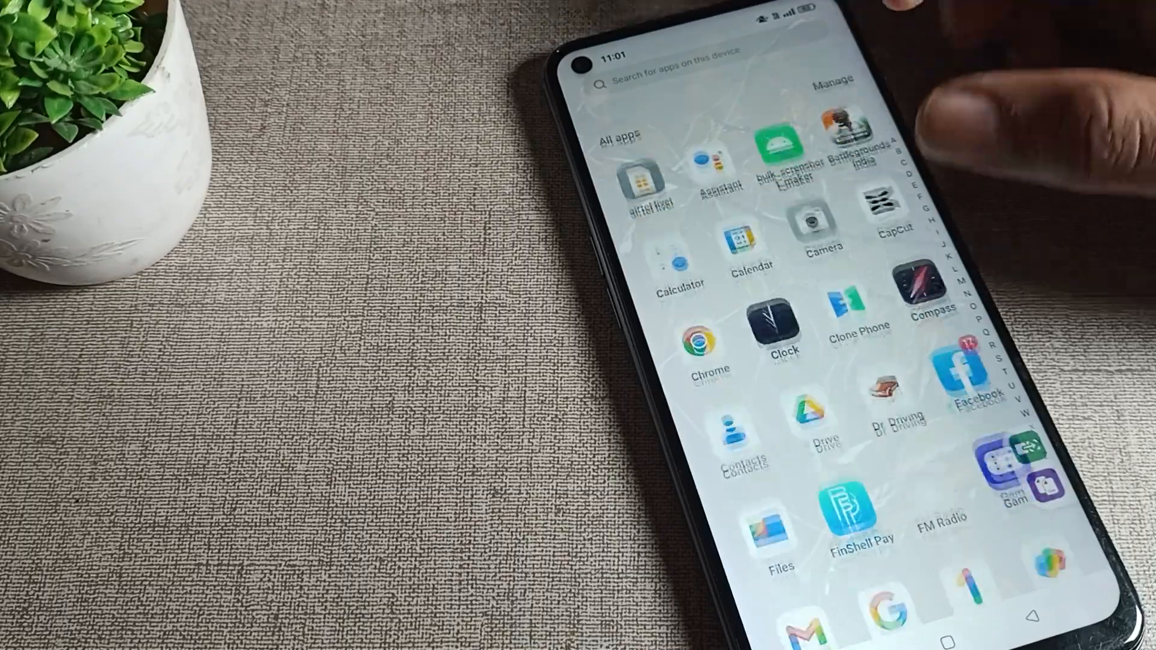
# Launch Settings from the app drawer and reach System navigation, where Buttons is selected
pyautogui.scroll(-3)
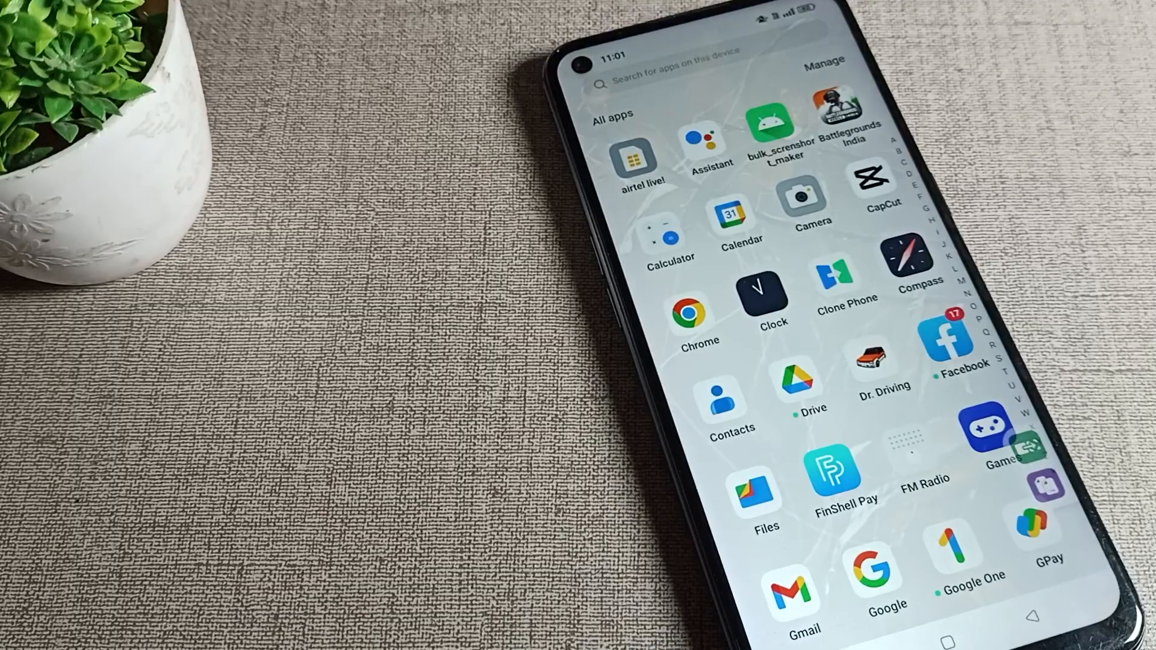
pyautogui.scroll(-3)
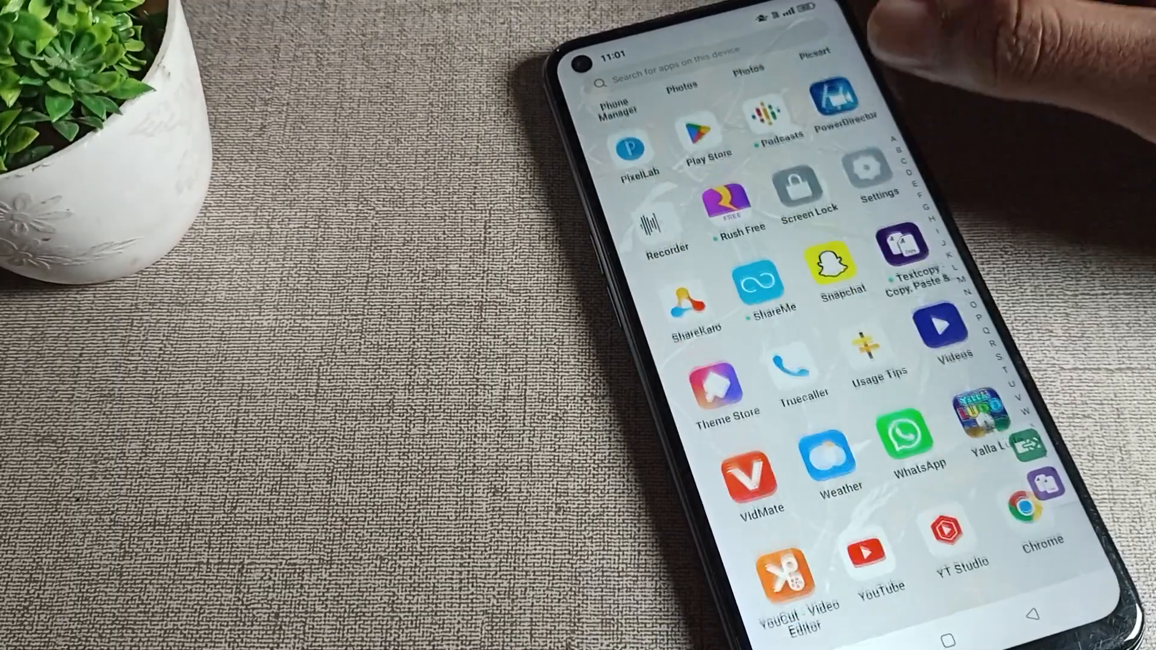
pyautogui.click(869, 180)
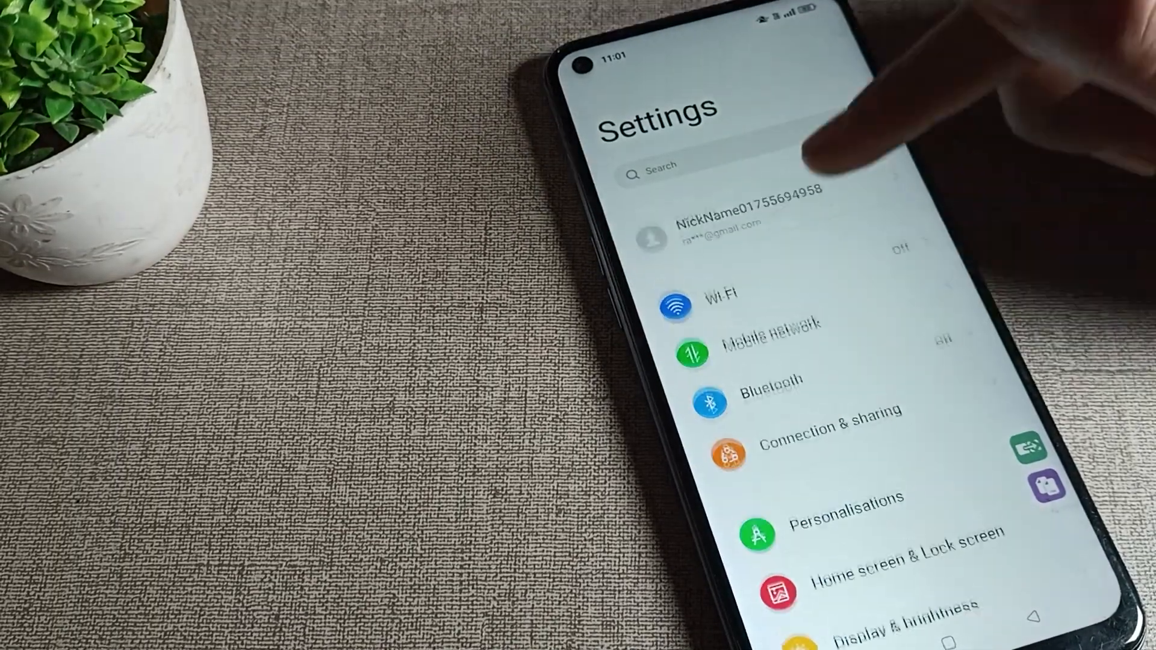
pyautogui.scroll(-3)
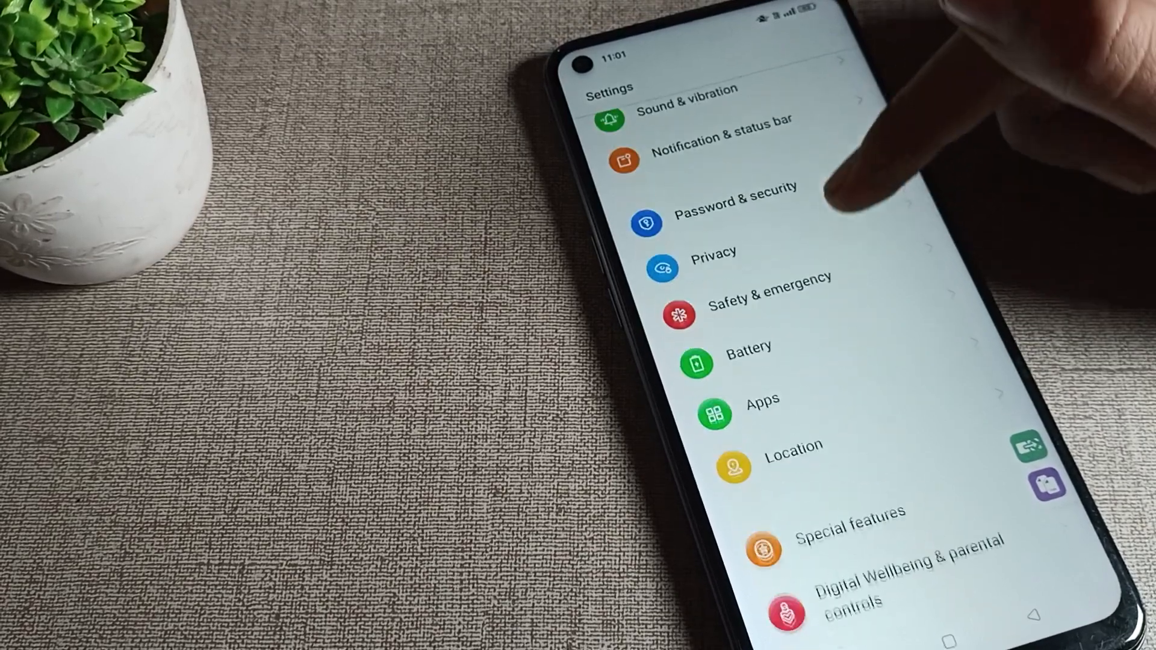
pyautogui.scroll(-3)
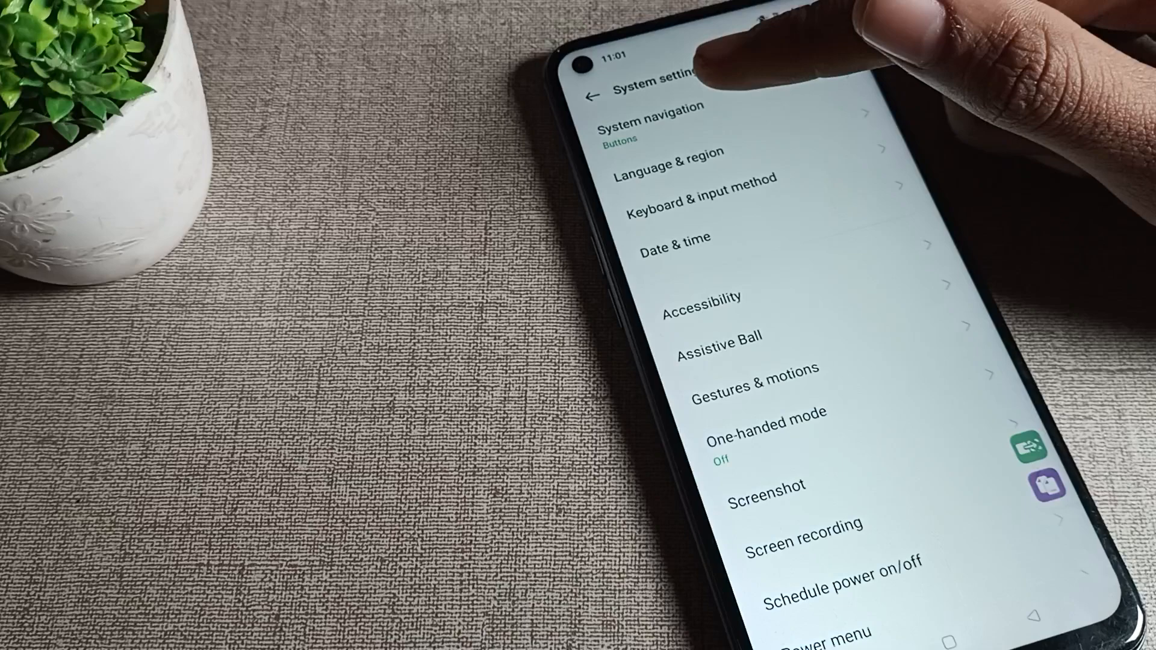
pyautogui.click(661, 122)
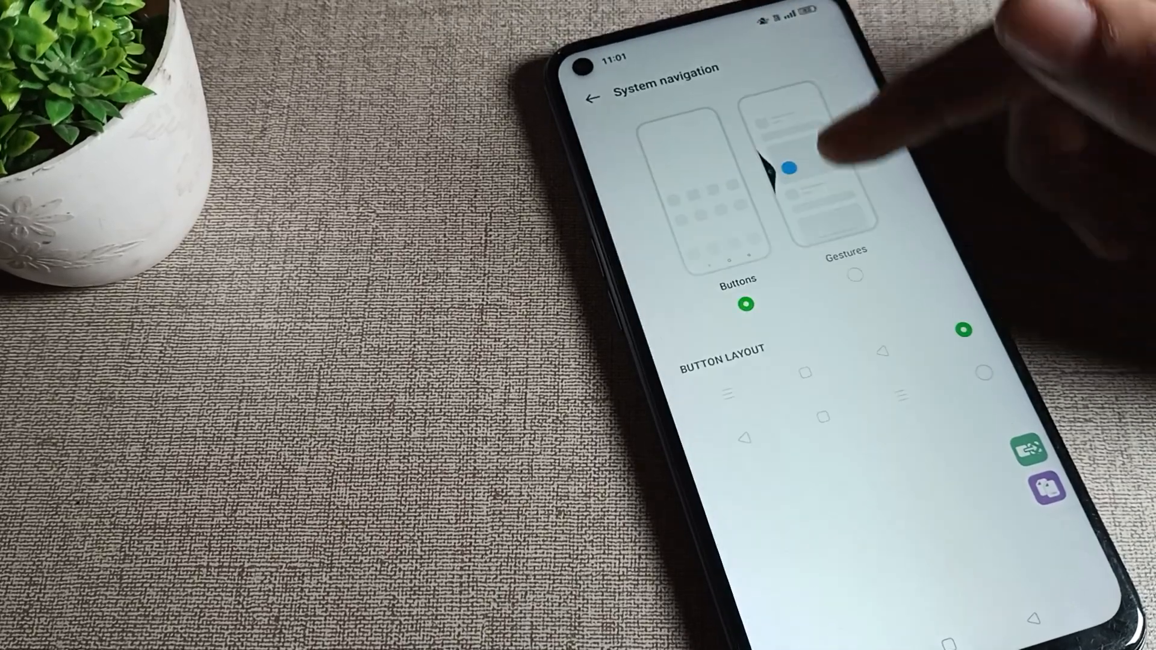